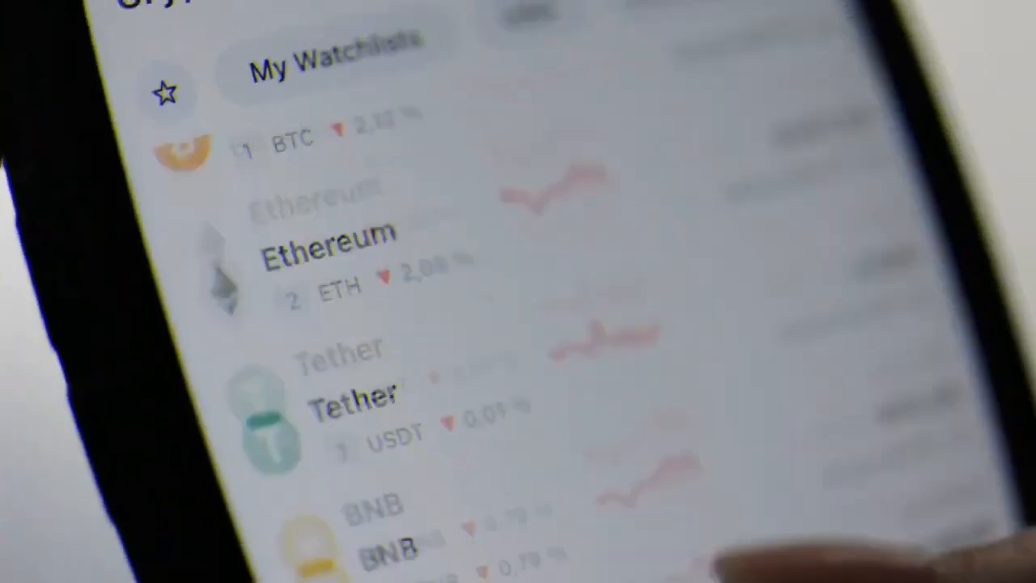
pyautogui.scroll(-3)
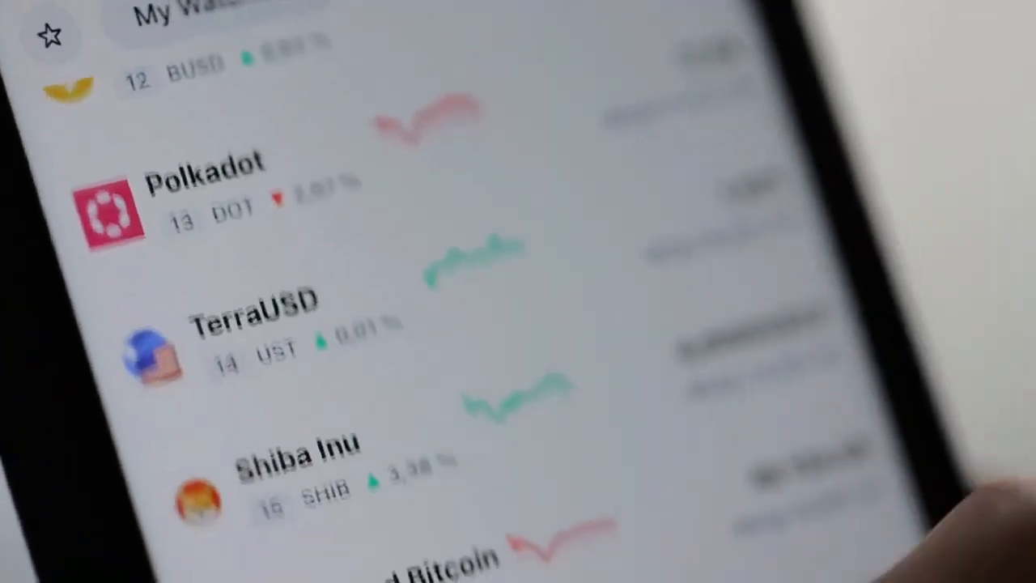